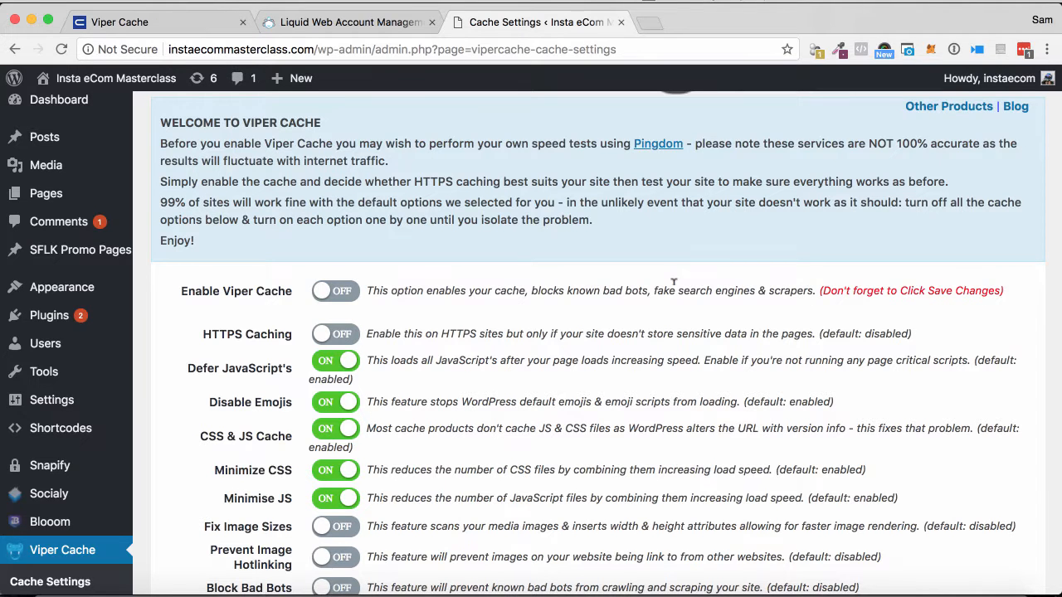
# Review the Cache Settings page and switch on Enable Viper Cache.
pyautogui.scroll(-3)
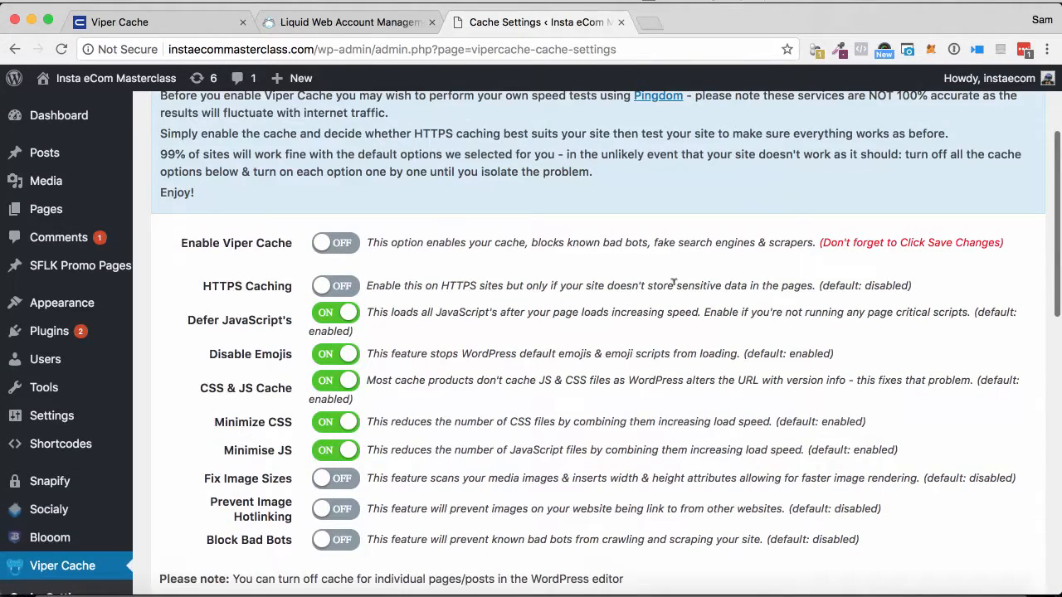
pyautogui.scroll(-3)
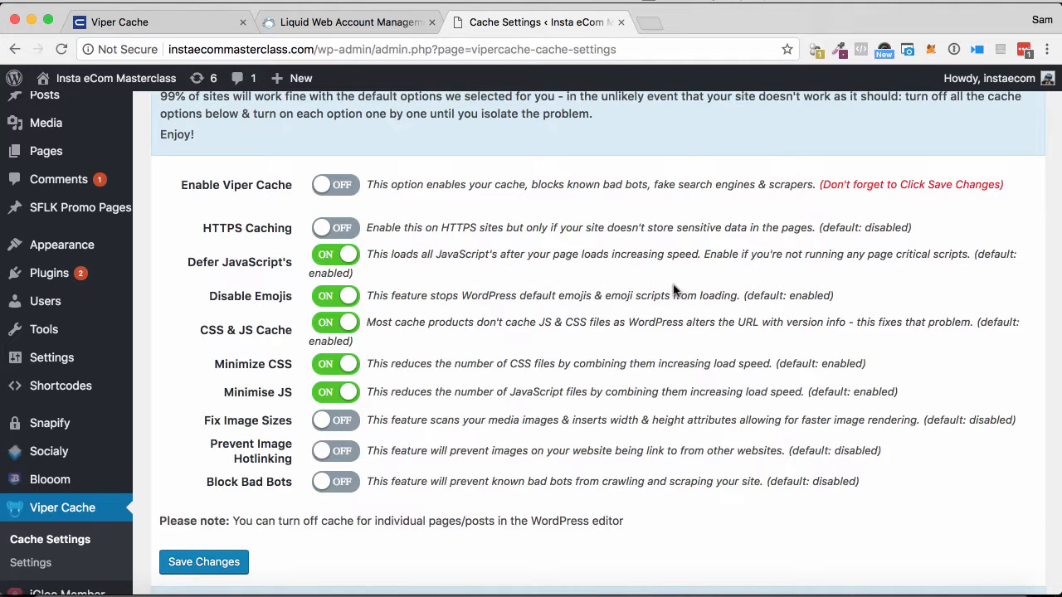
pyautogui.scroll(-3)
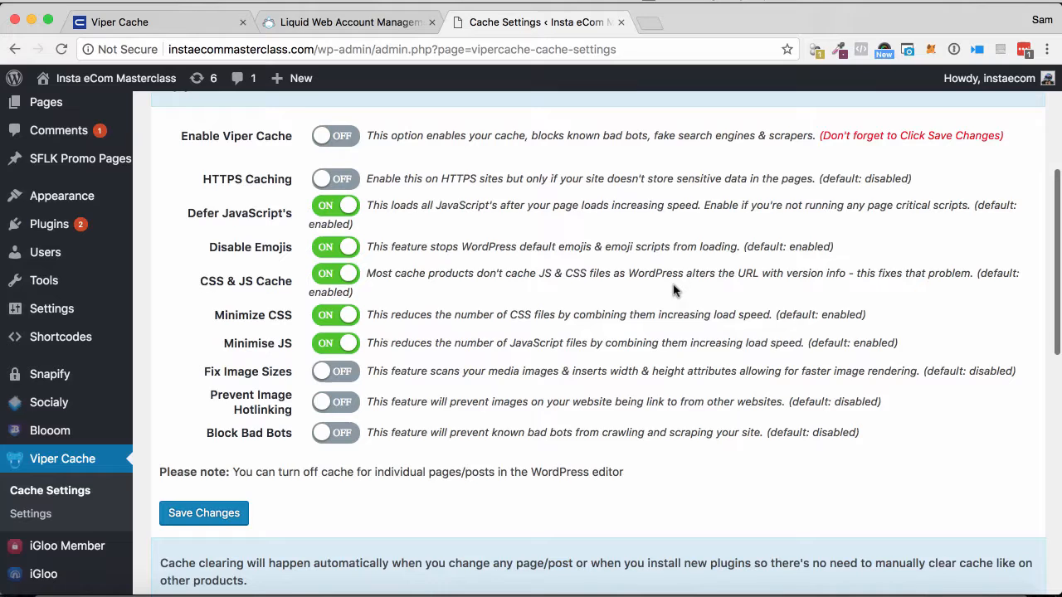
pyautogui.scroll(-3)
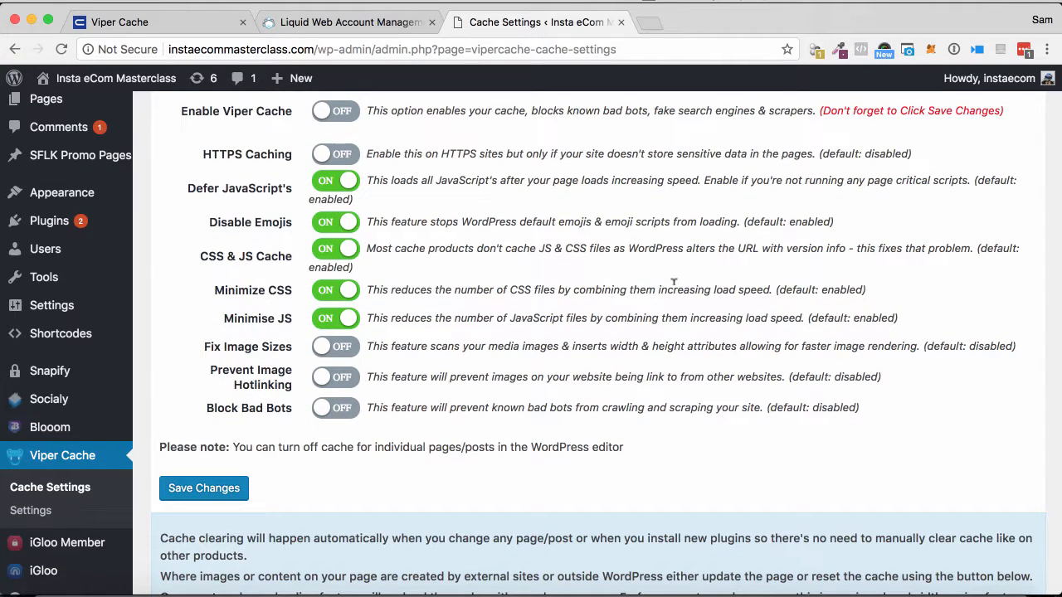
pyautogui.scroll(-3)
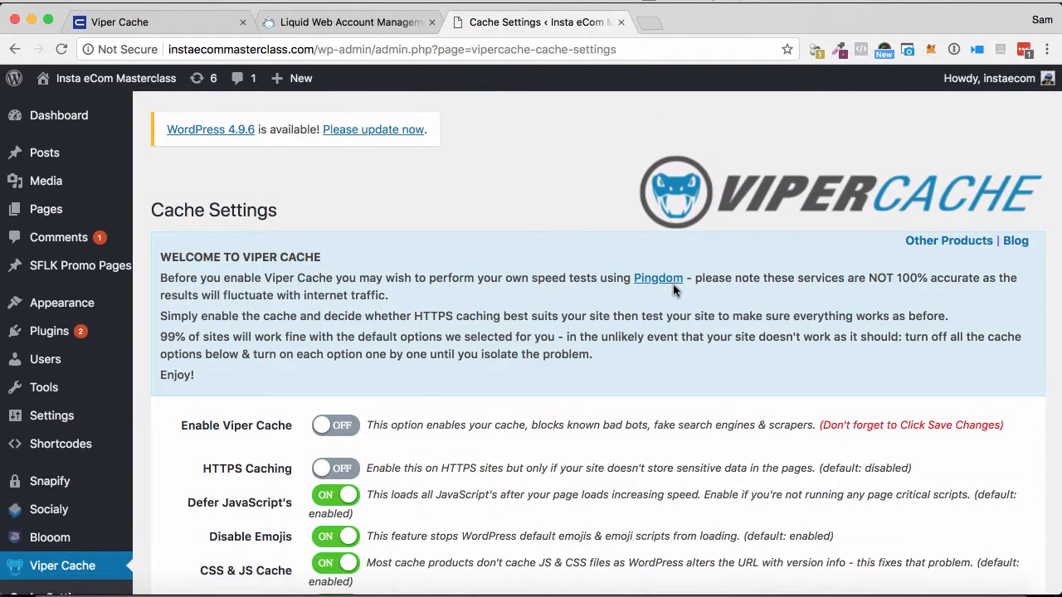
pyautogui.scroll(-3)
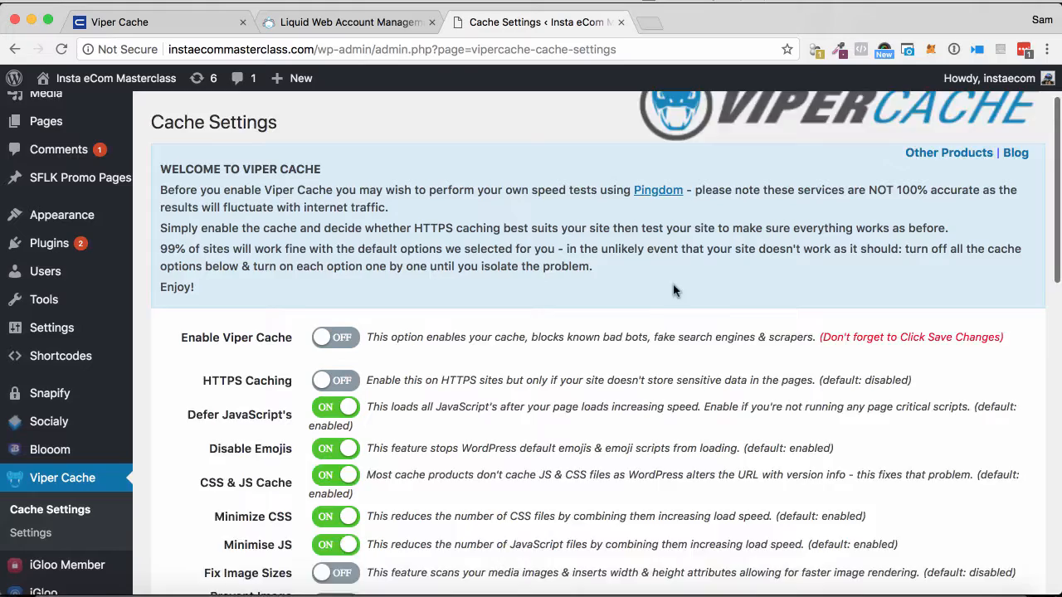
pyautogui.scroll(-3)
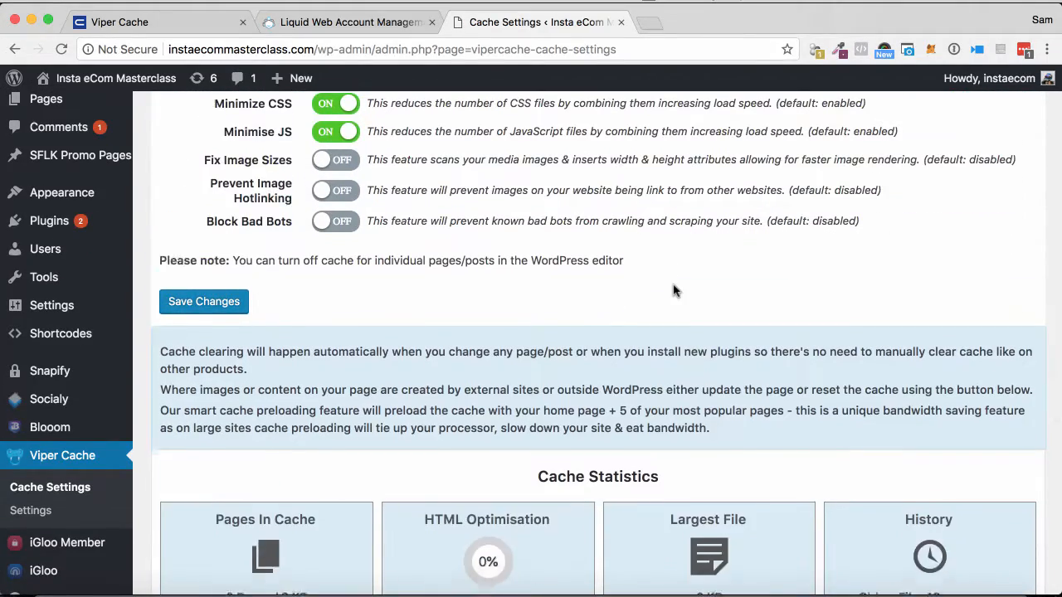
pyautogui.scroll(3)
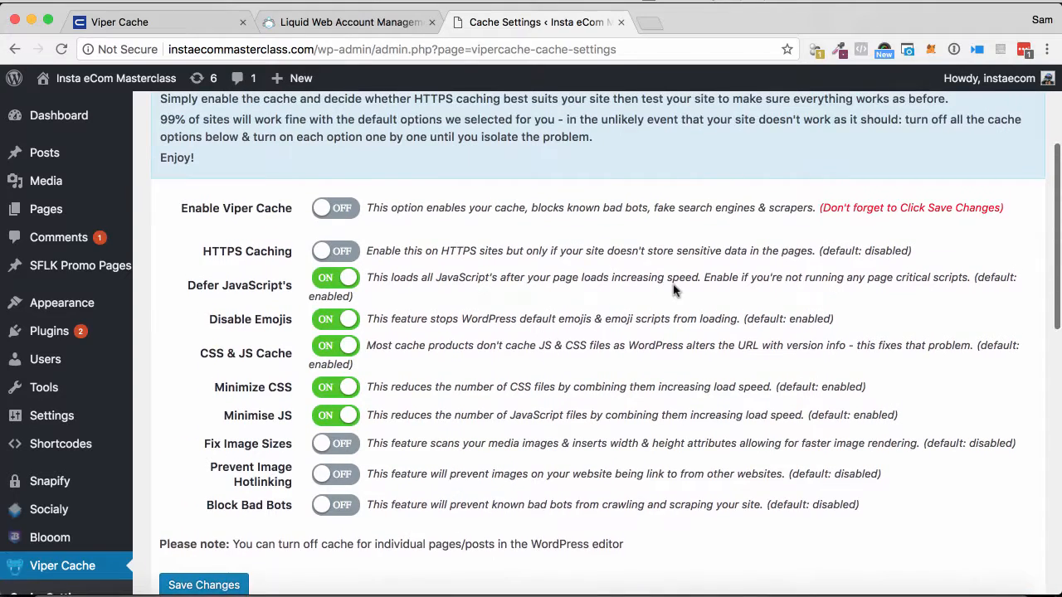
pyautogui.scroll(3)
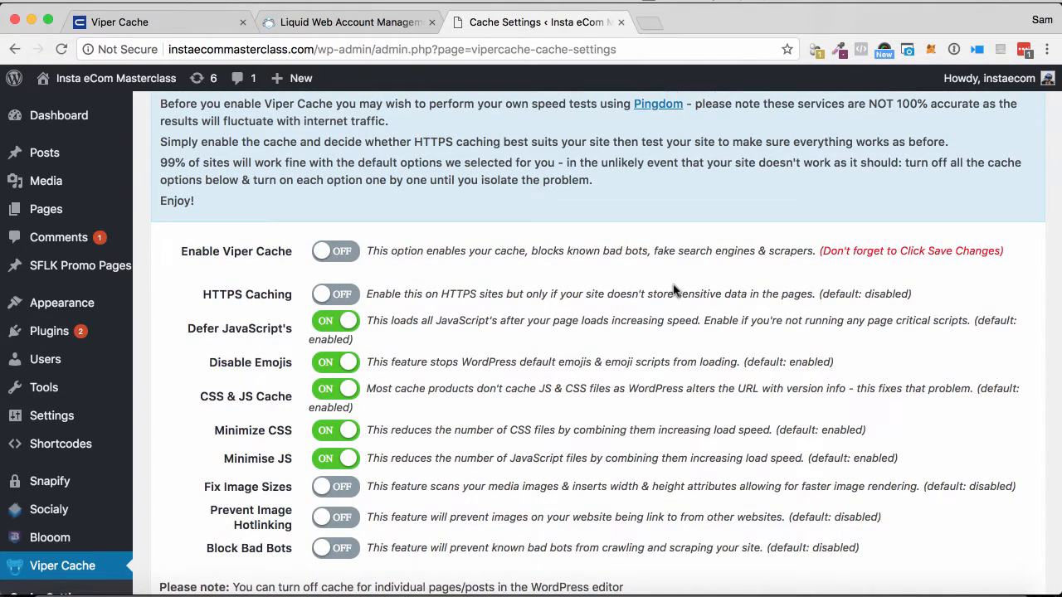
pyautogui.scroll(3)
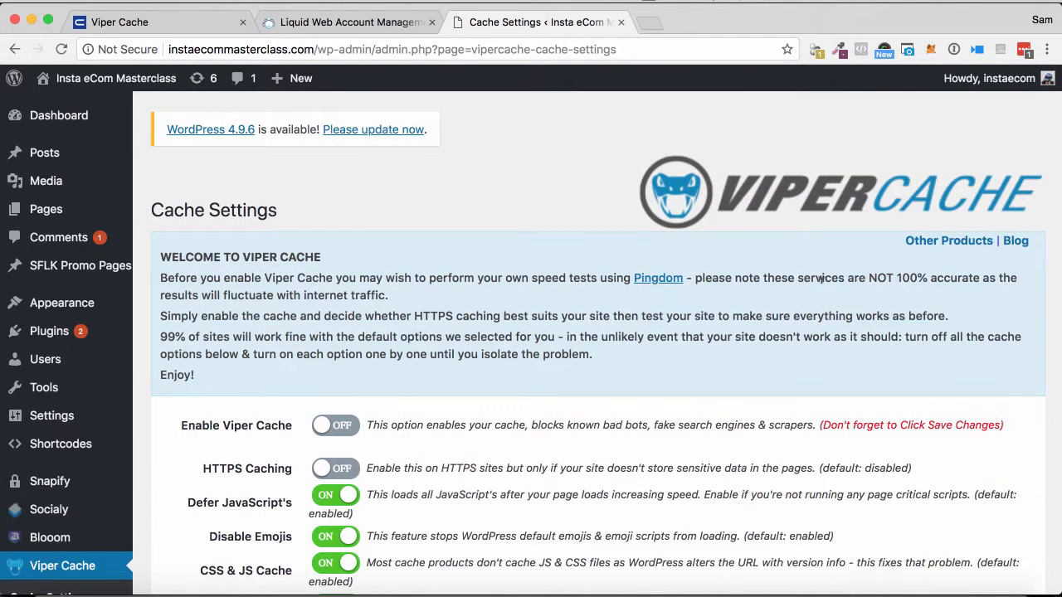
pyautogui.scroll(-3)
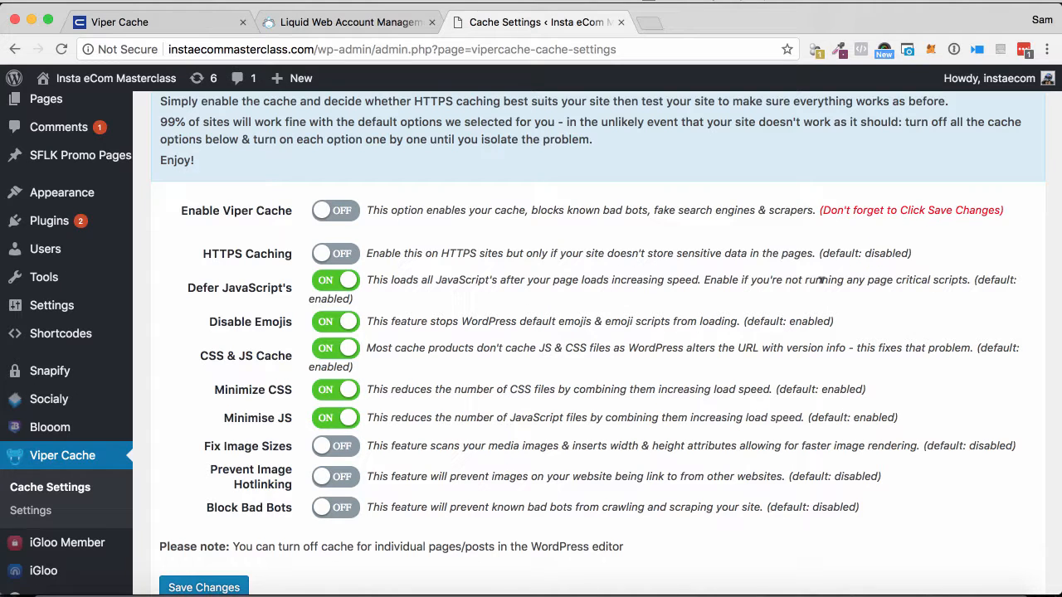
pyautogui.moveTo(438, 200)
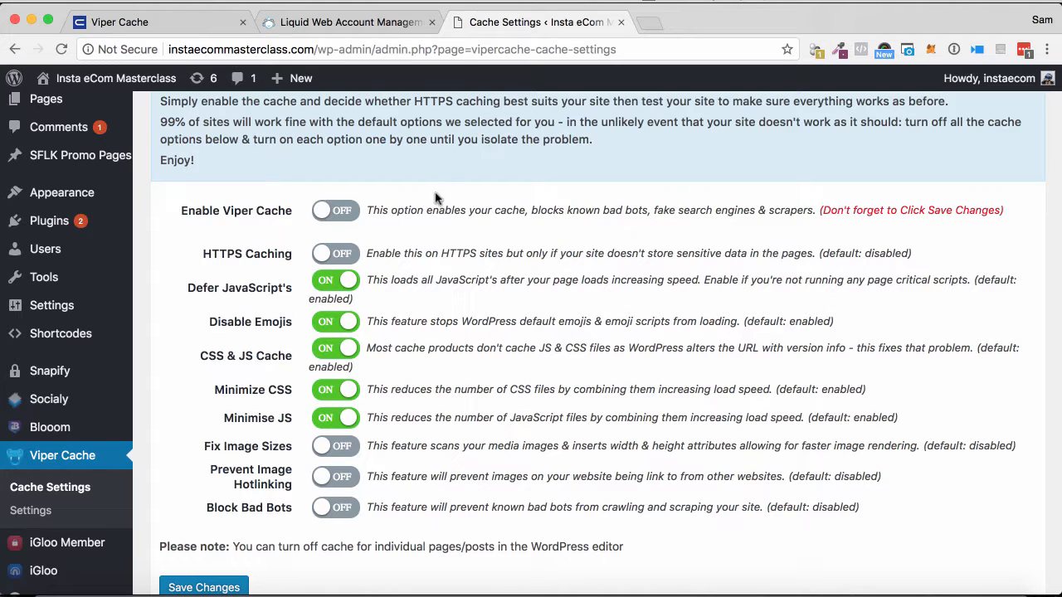
pyautogui.click(335, 210)
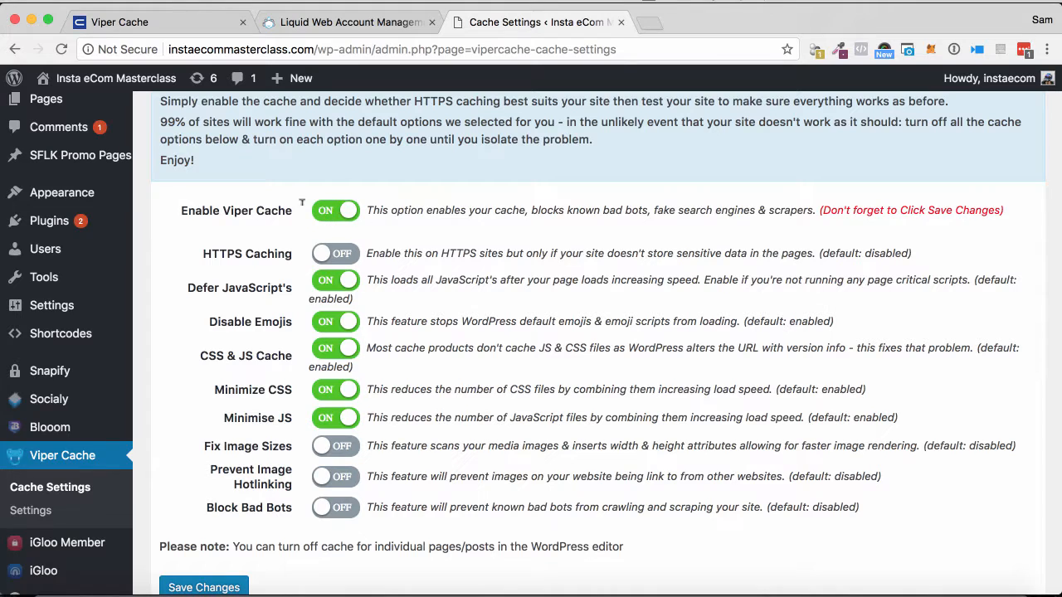
pyautogui.moveTo(650, 222)
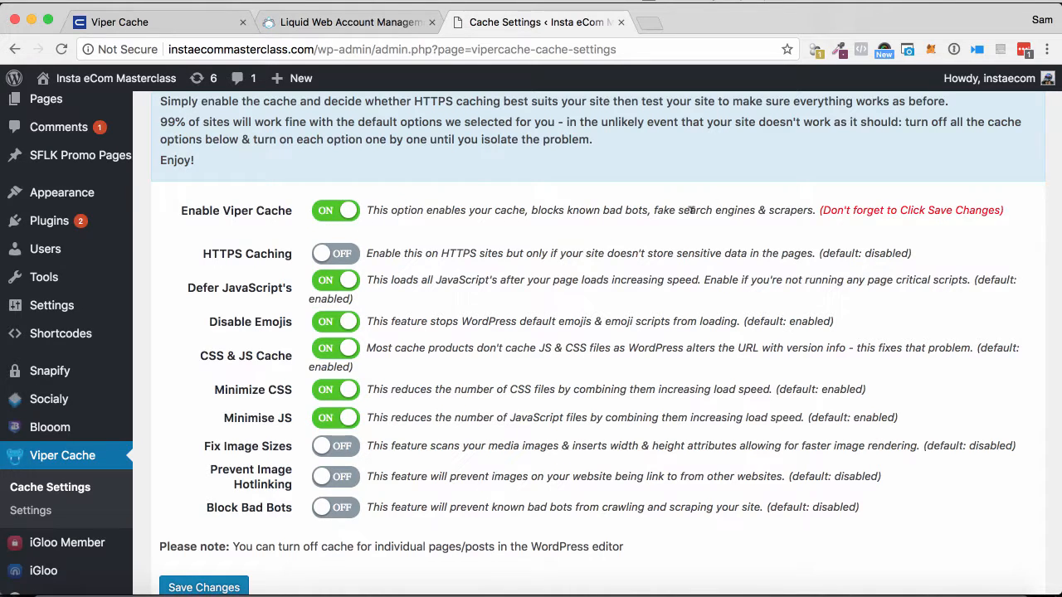
pyautogui.moveTo(610, 218)
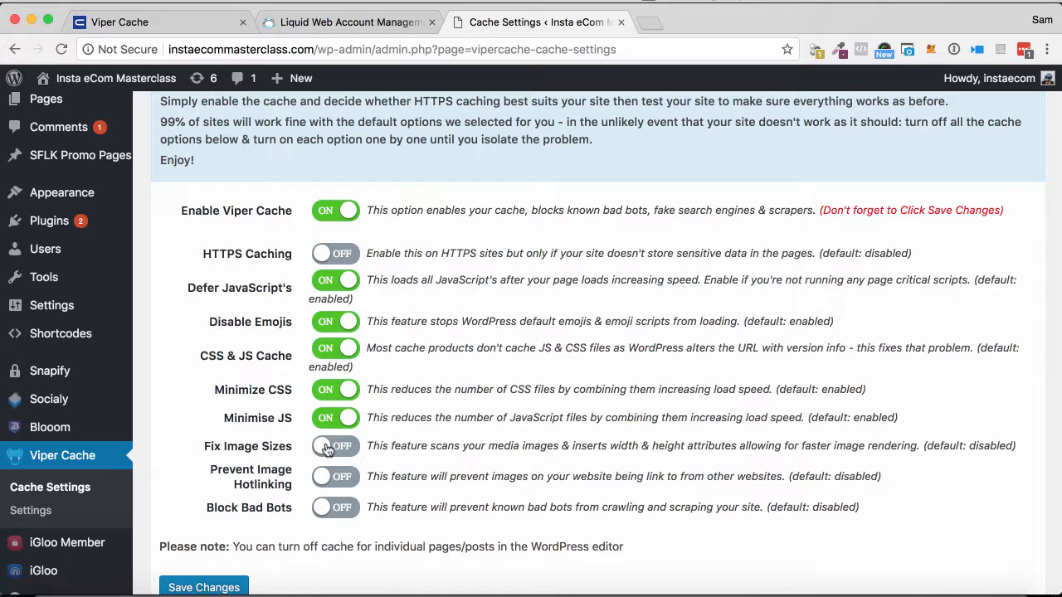
# Switch on Fix Image Sizes, Block Bad Bots and the remaining cache option.
pyautogui.click(335, 445)
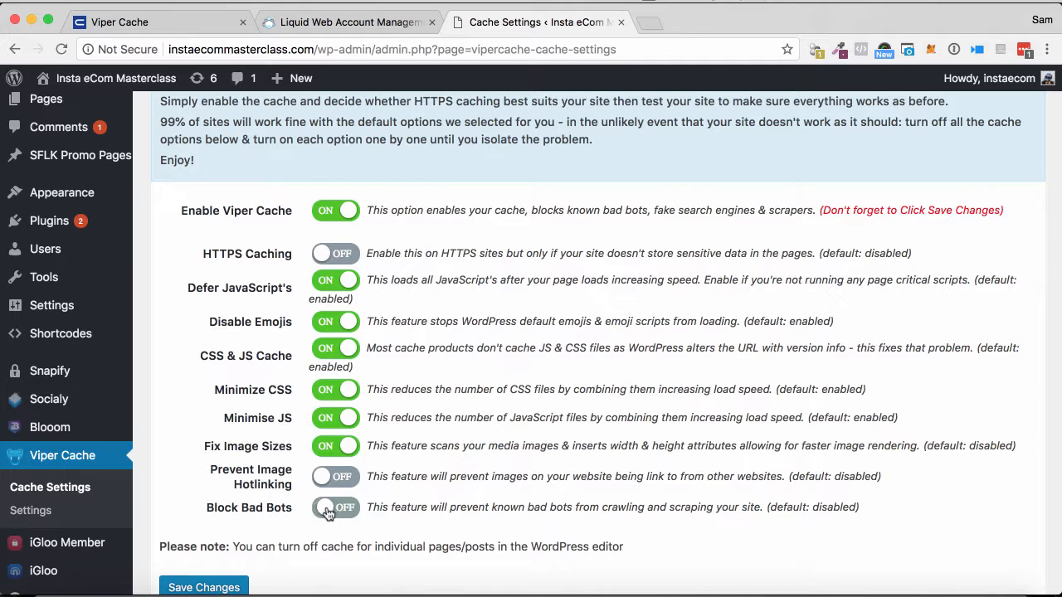
pyautogui.click(335, 507)
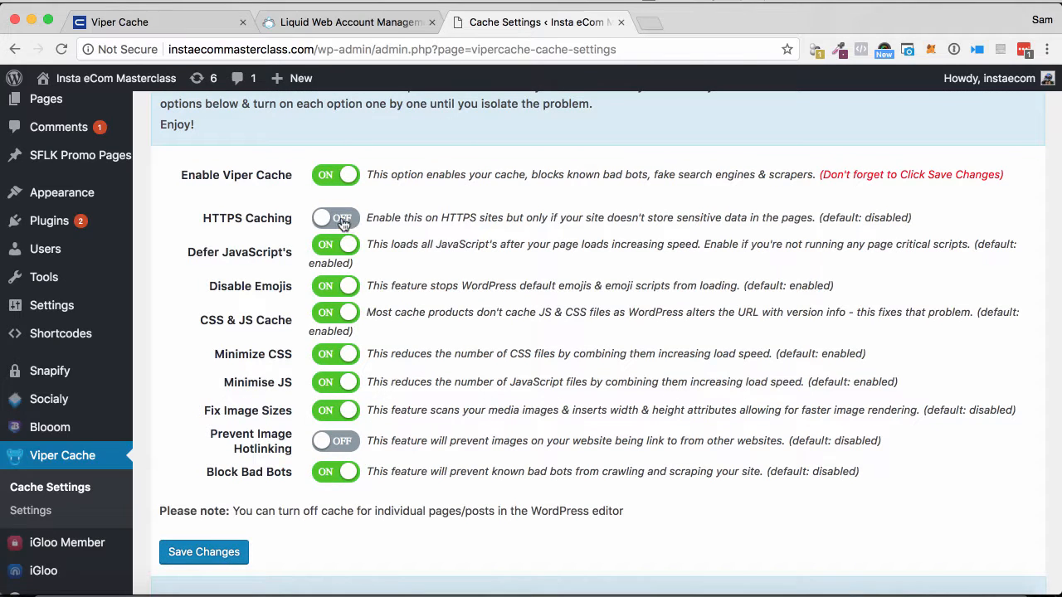
pyautogui.click(336, 217)
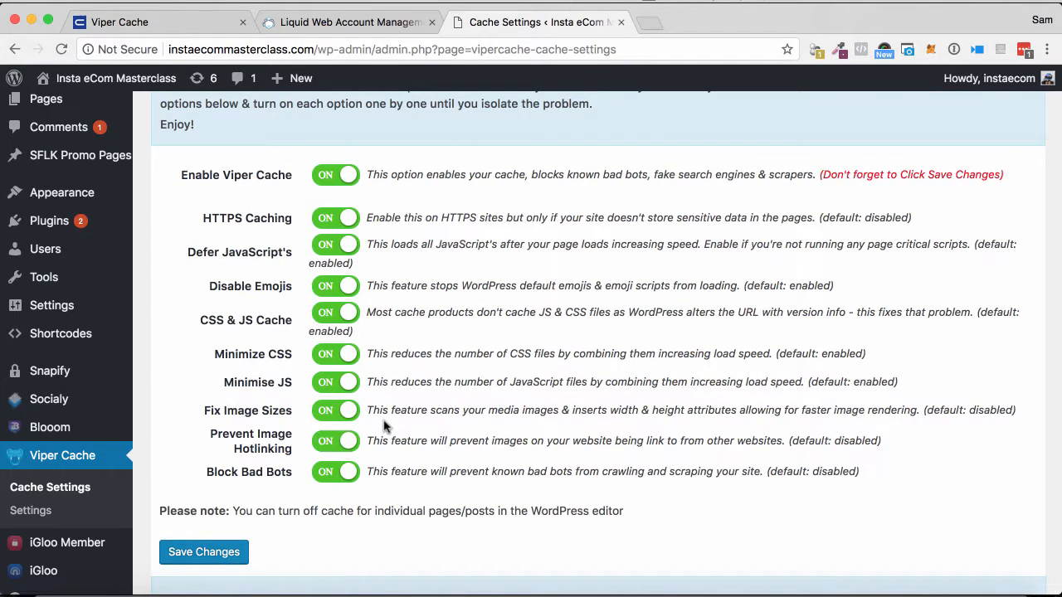
pyautogui.scroll(-3)
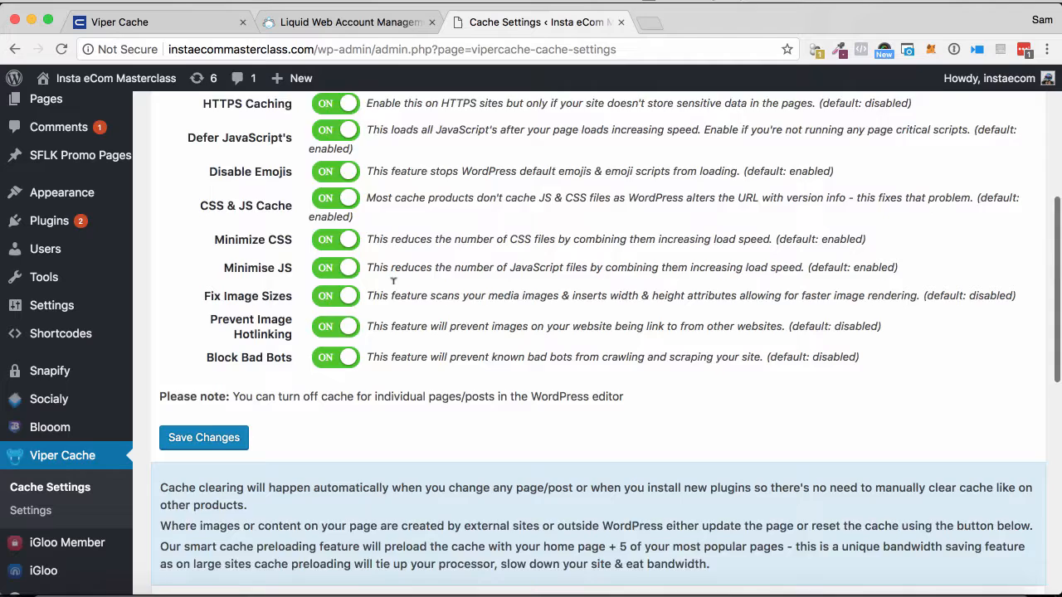
pyautogui.scroll(-3)
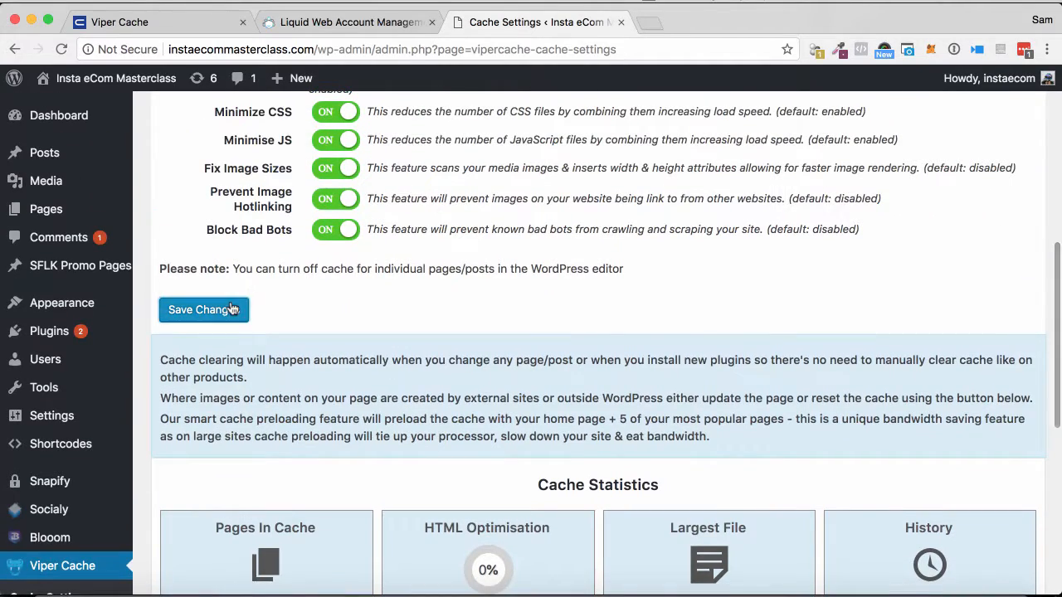
# Save the enabled Viper Cache options so the cache clears and preloads popular pages.
pyautogui.click(204, 310)
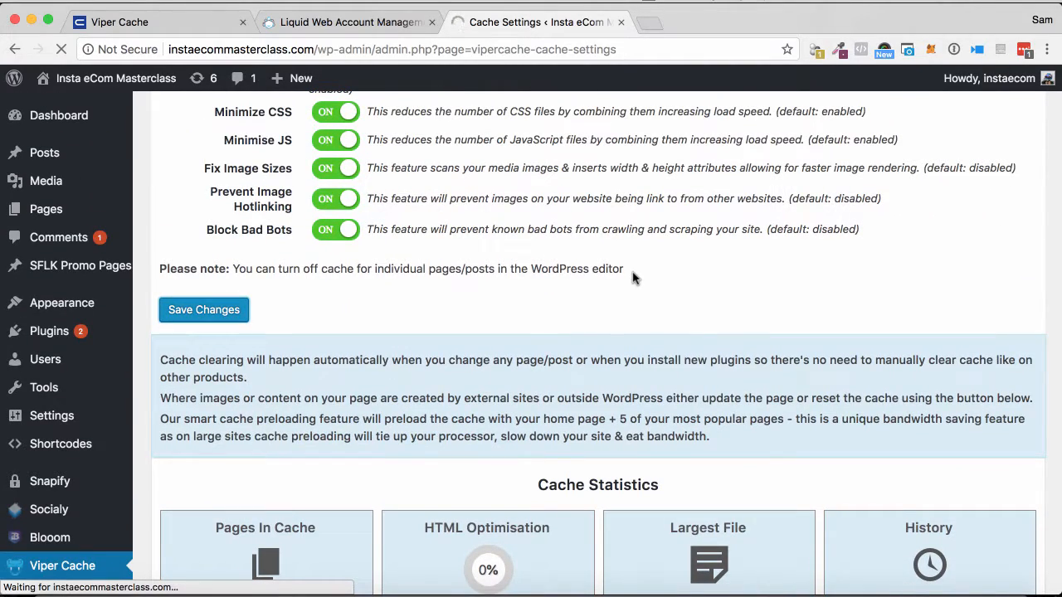
pyautogui.click(203, 309)
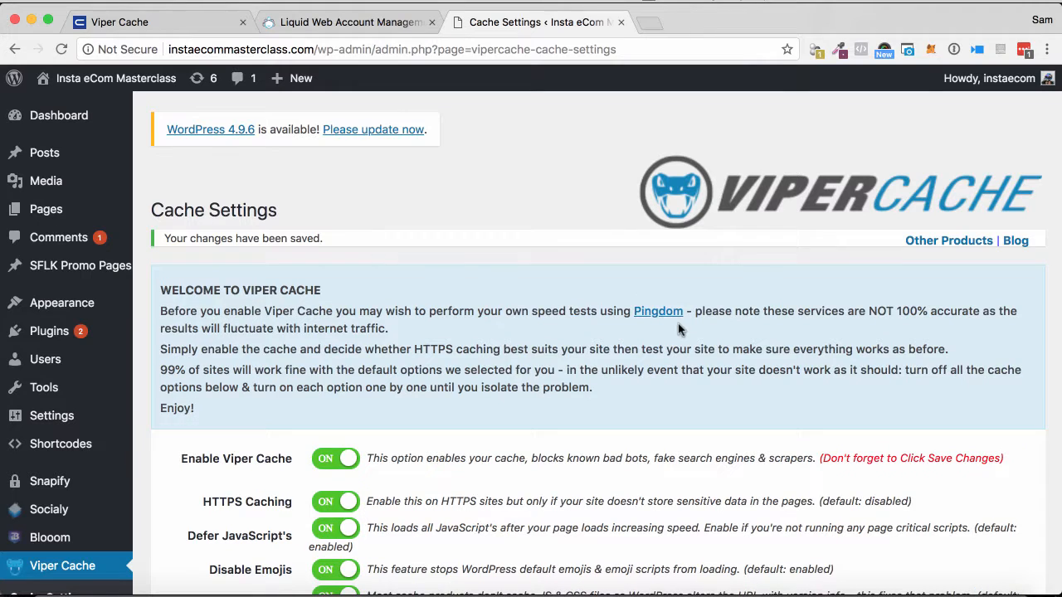
pyautogui.scroll(-3)
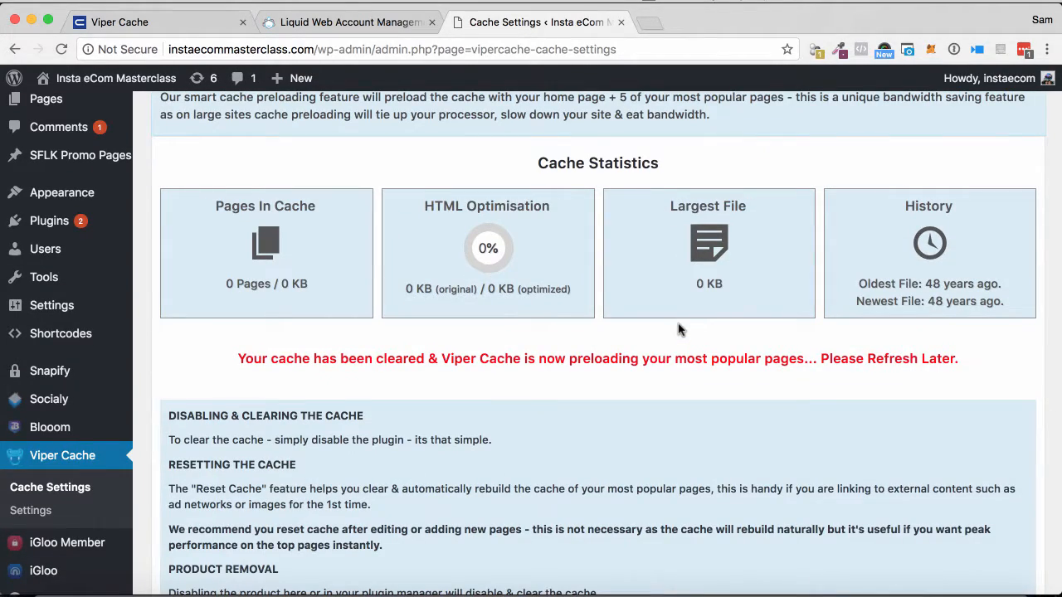
pyautogui.scroll(-3)
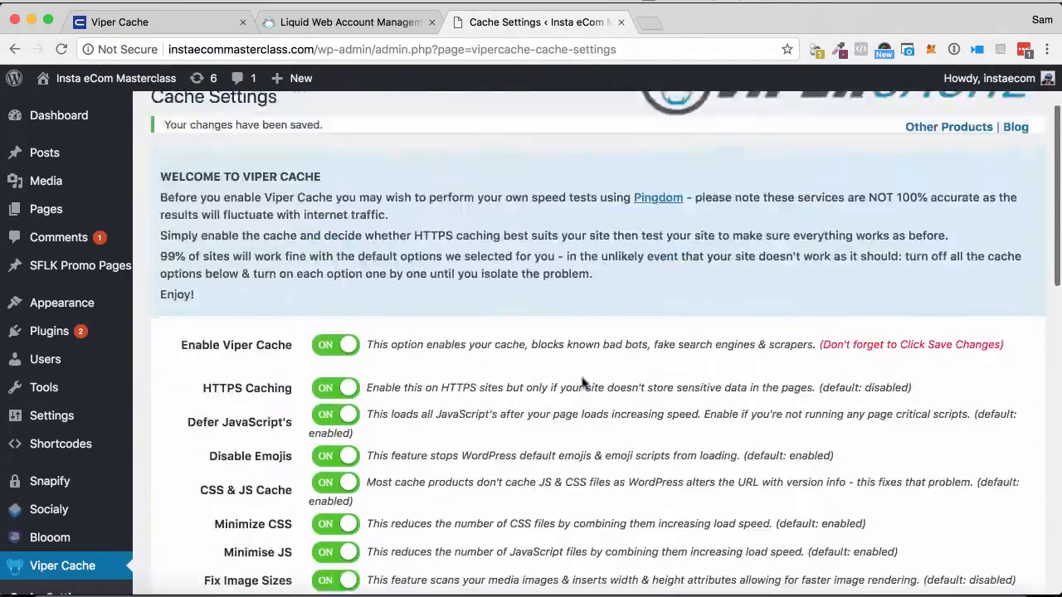
pyautogui.scroll(-3)
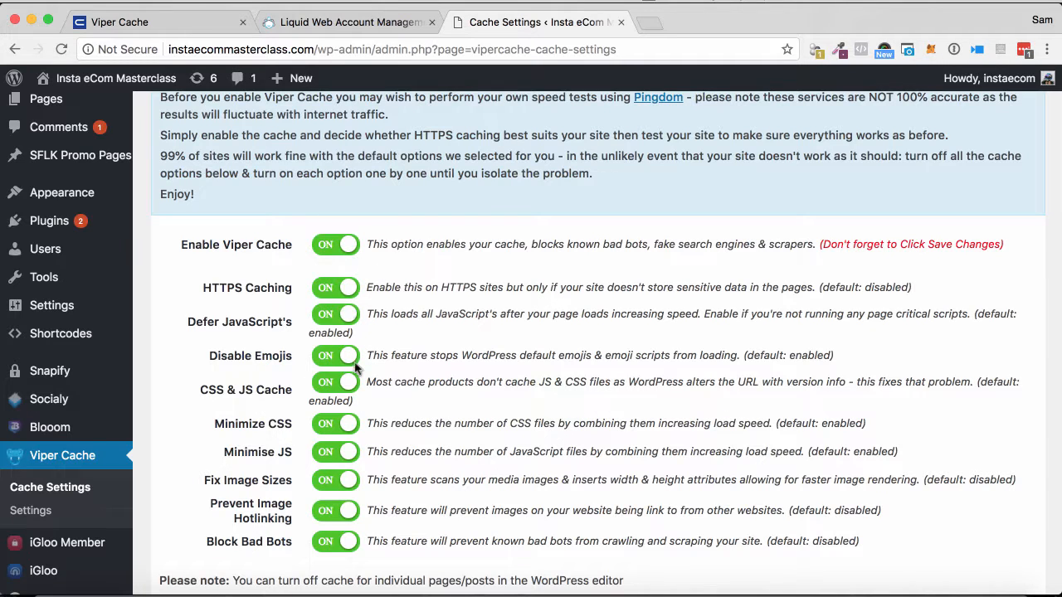
pyautogui.moveTo(643, 475)
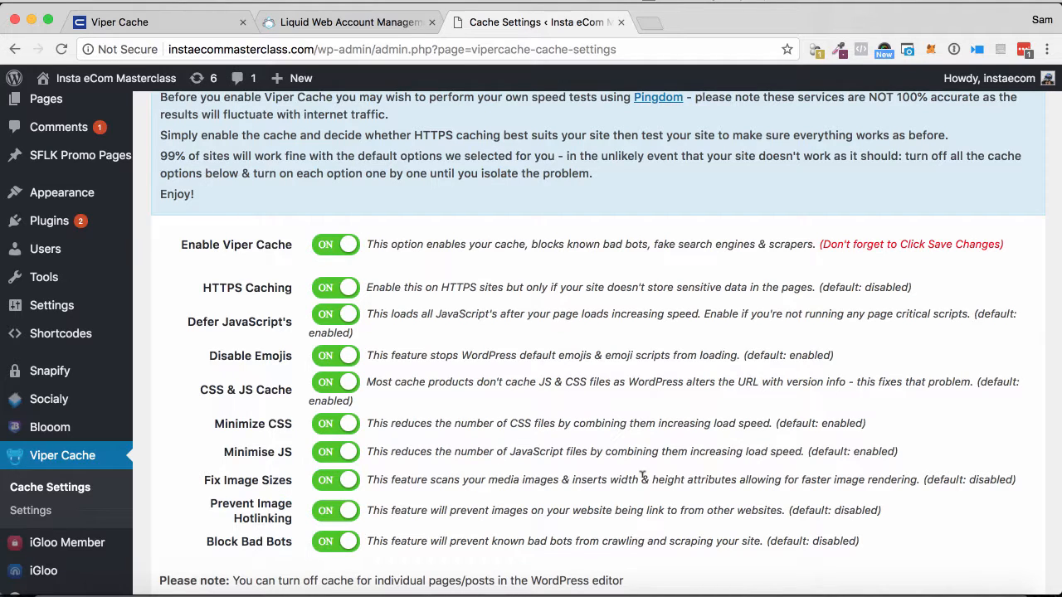
pyautogui.moveTo(560, 454)
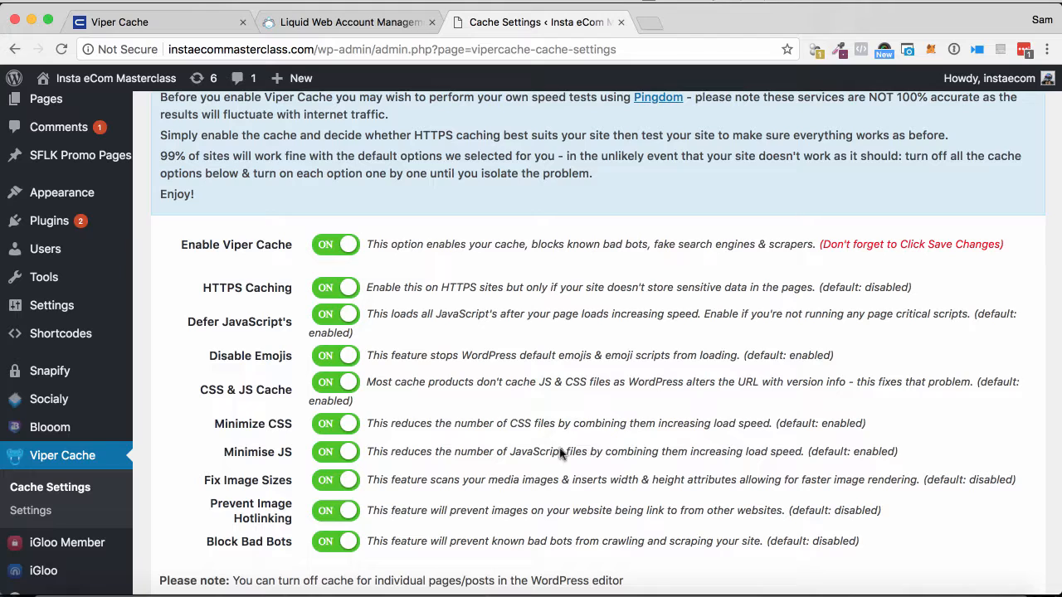
pyautogui.moveTo(539, 381)
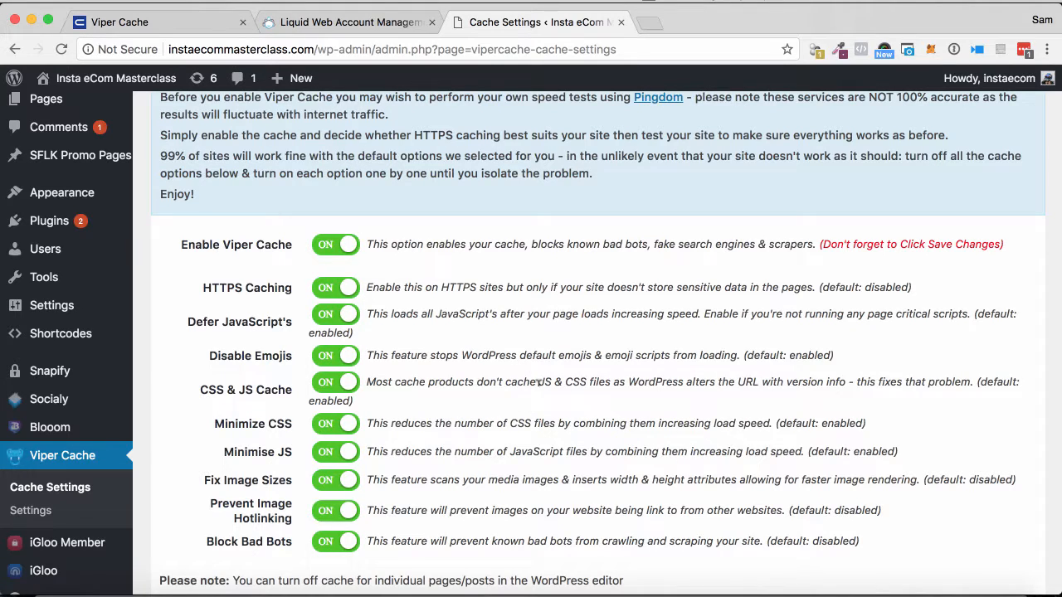
pyautogui.moveTo(564, 373)
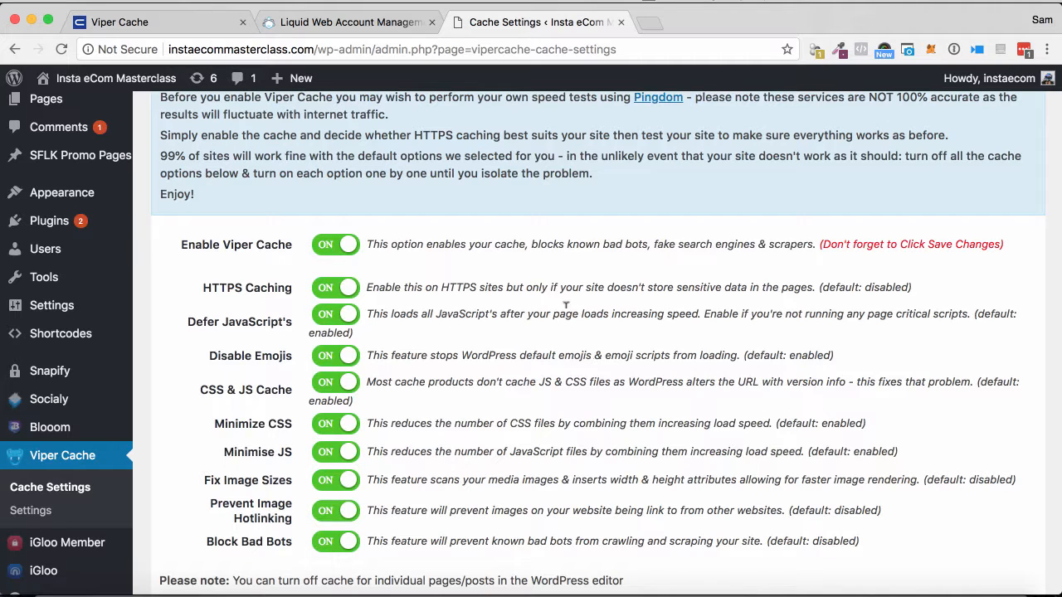
pyautogui.scroll(-3)
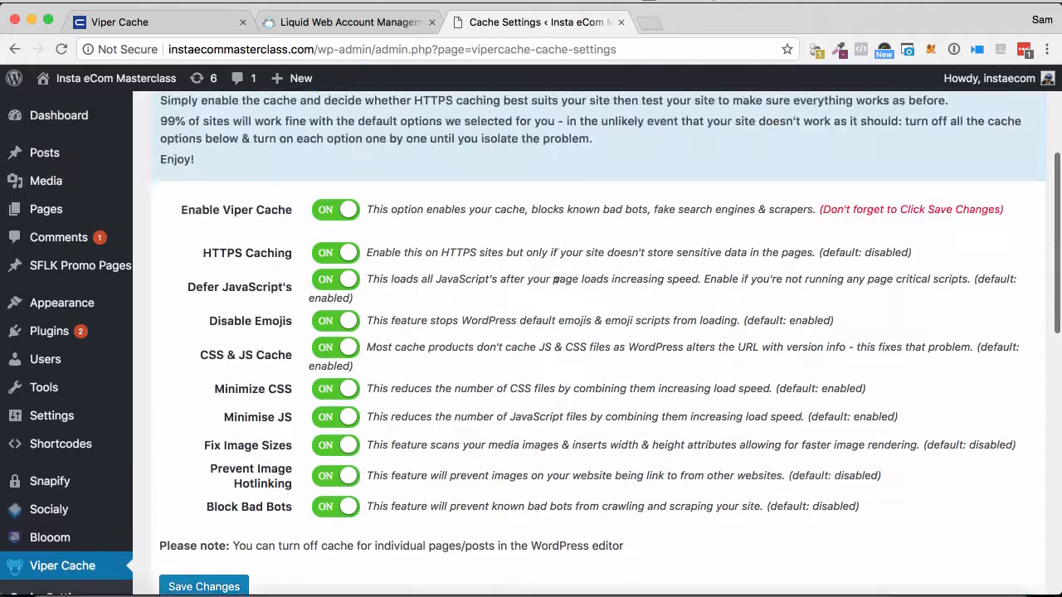
pyautogui.scroll(-3)
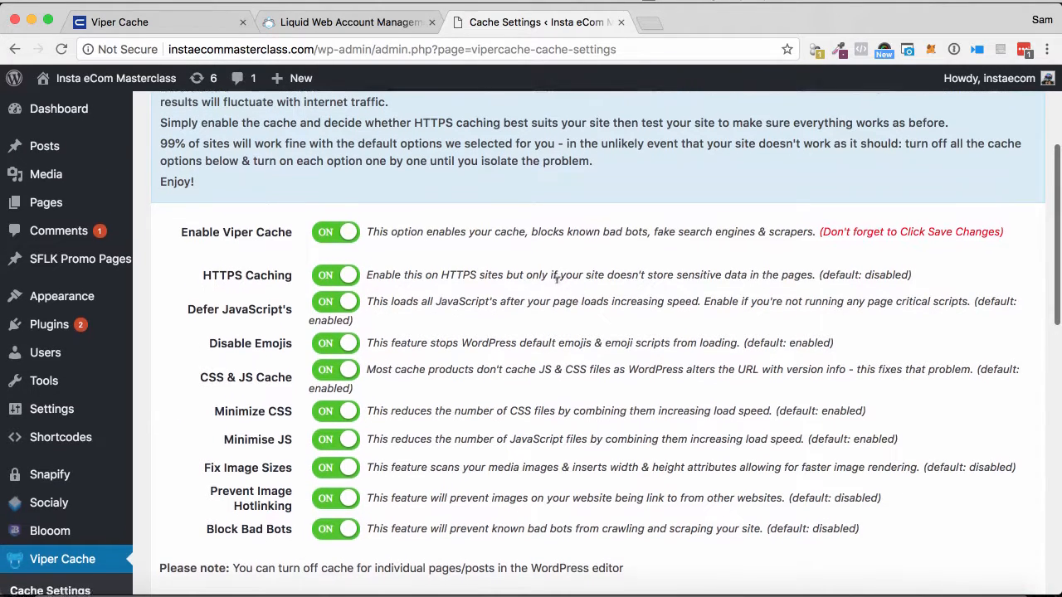
pyautogui.scroll(-3)
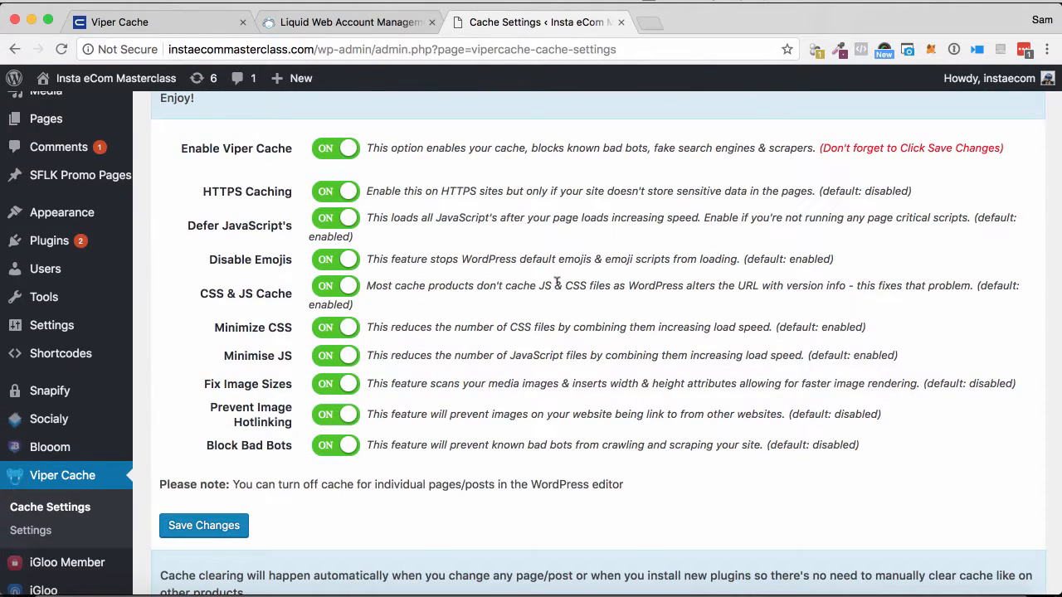
pyautogui.scroll(-3)
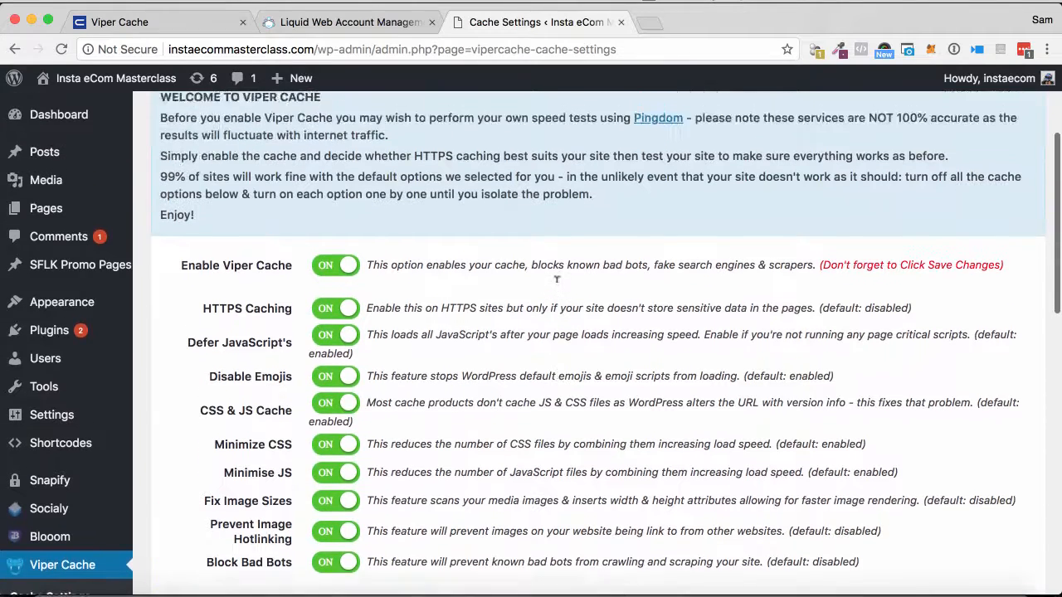
pyautogui.scroll(-3)
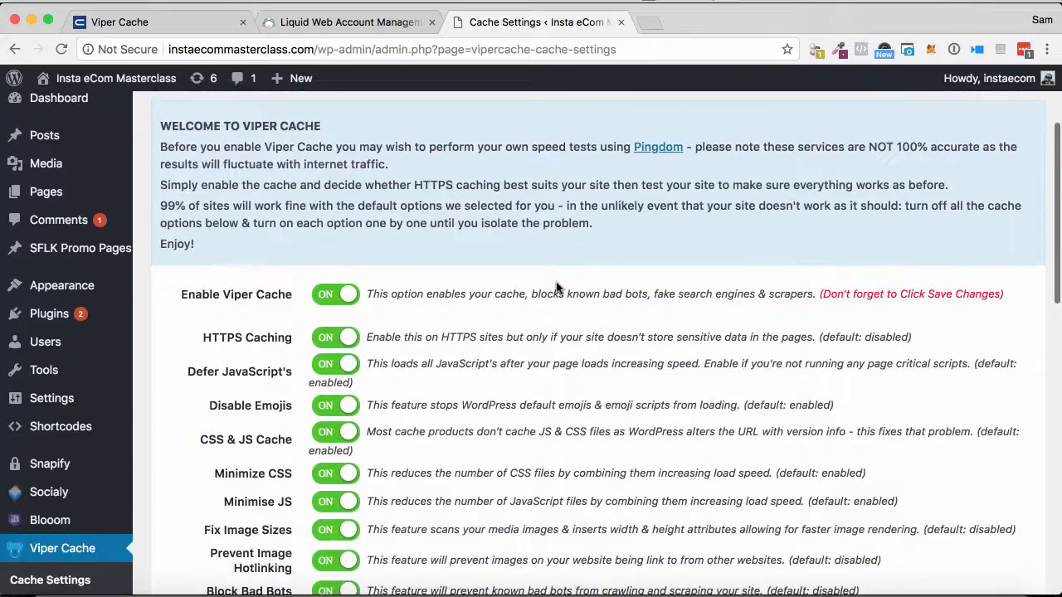